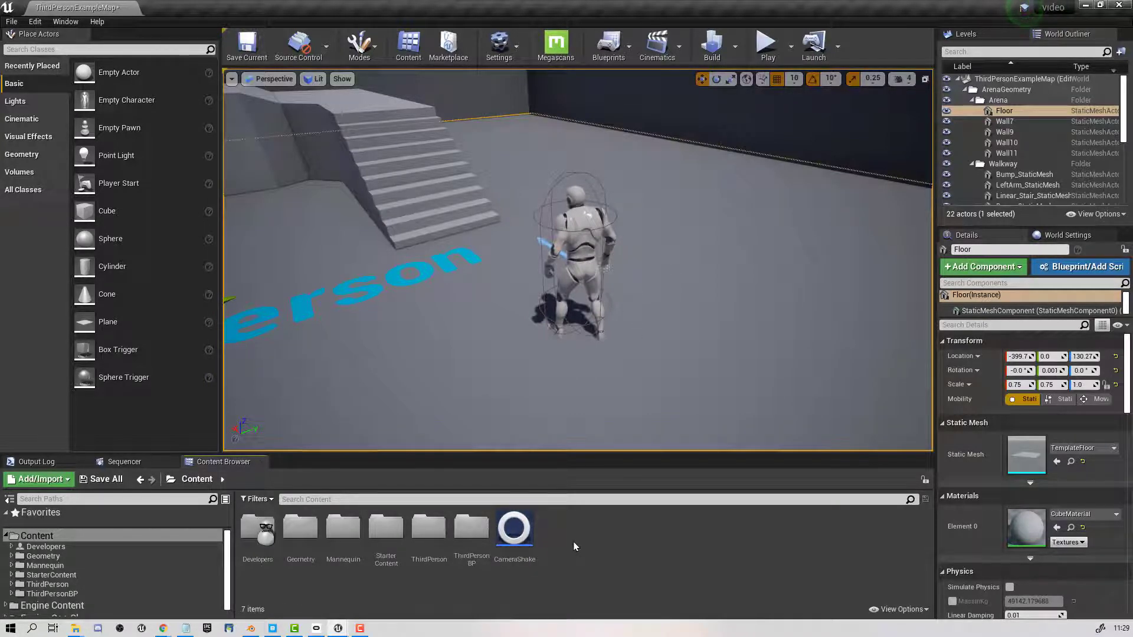
Create a new blueprint class, searching 'cam' for the camera shake parent, then open CameraShake
left_click(514, 527)
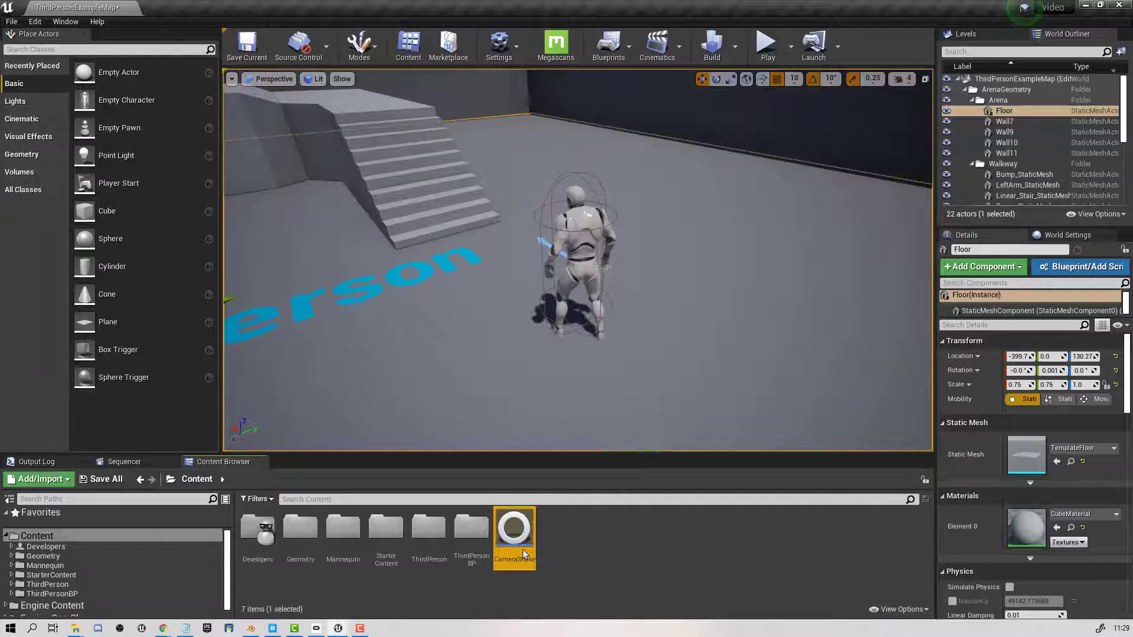
right_click(578, 553)
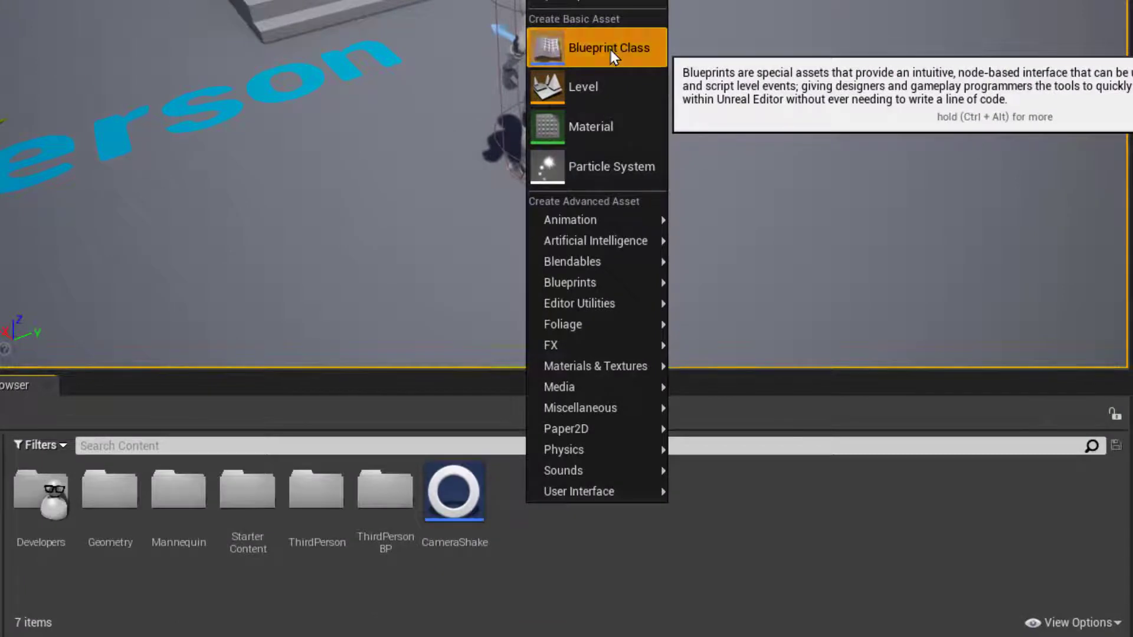
left_click(607, 48)
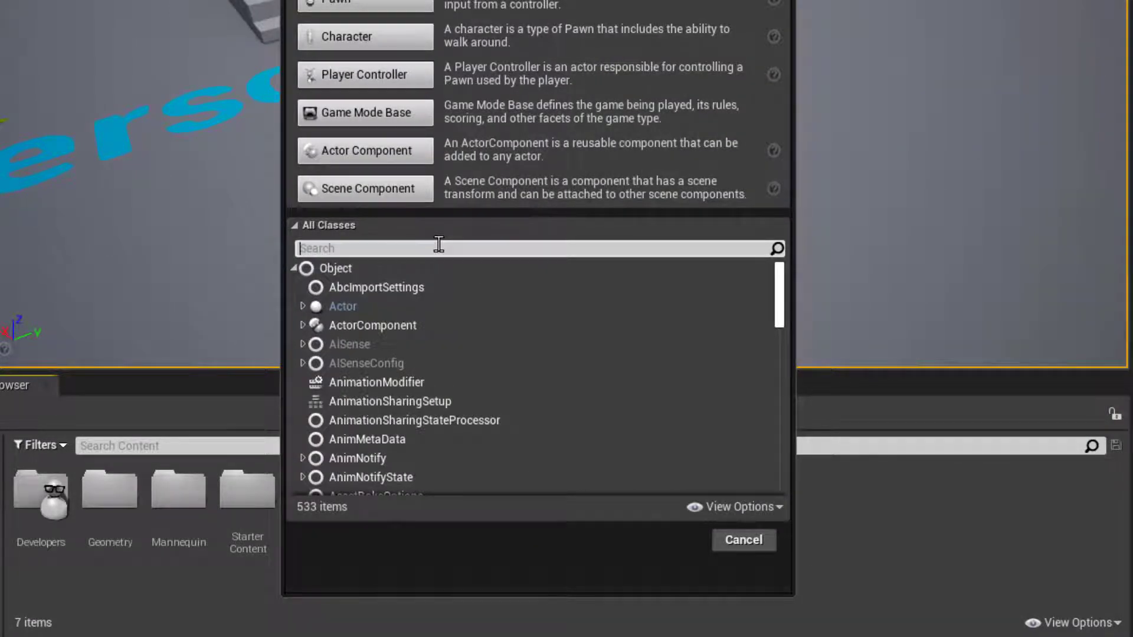
type("c")
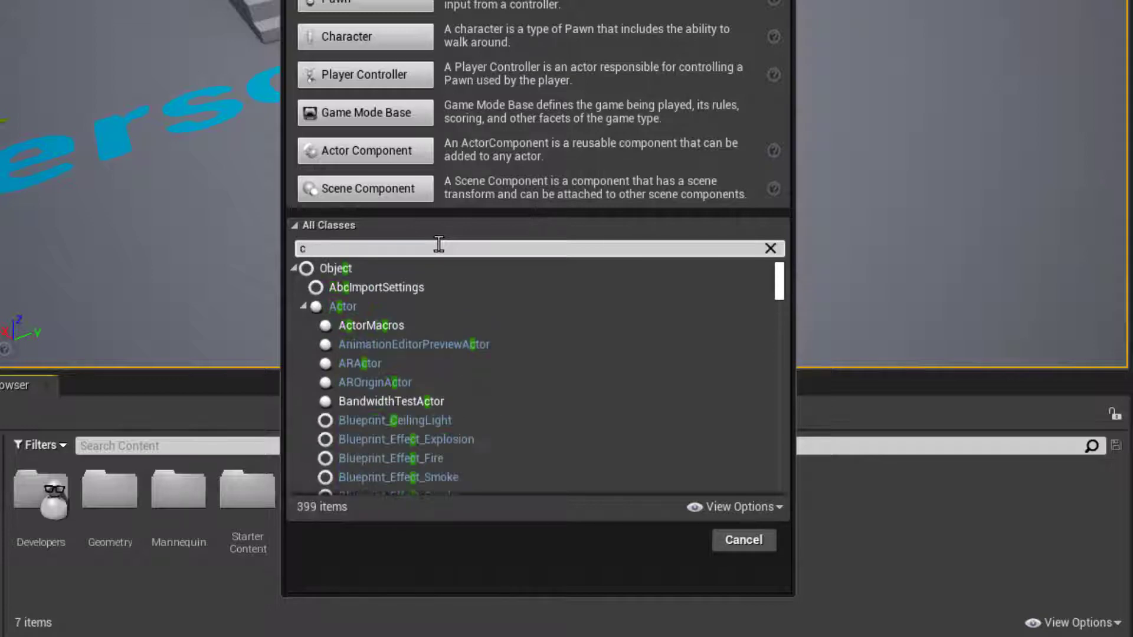
type("amerashake")
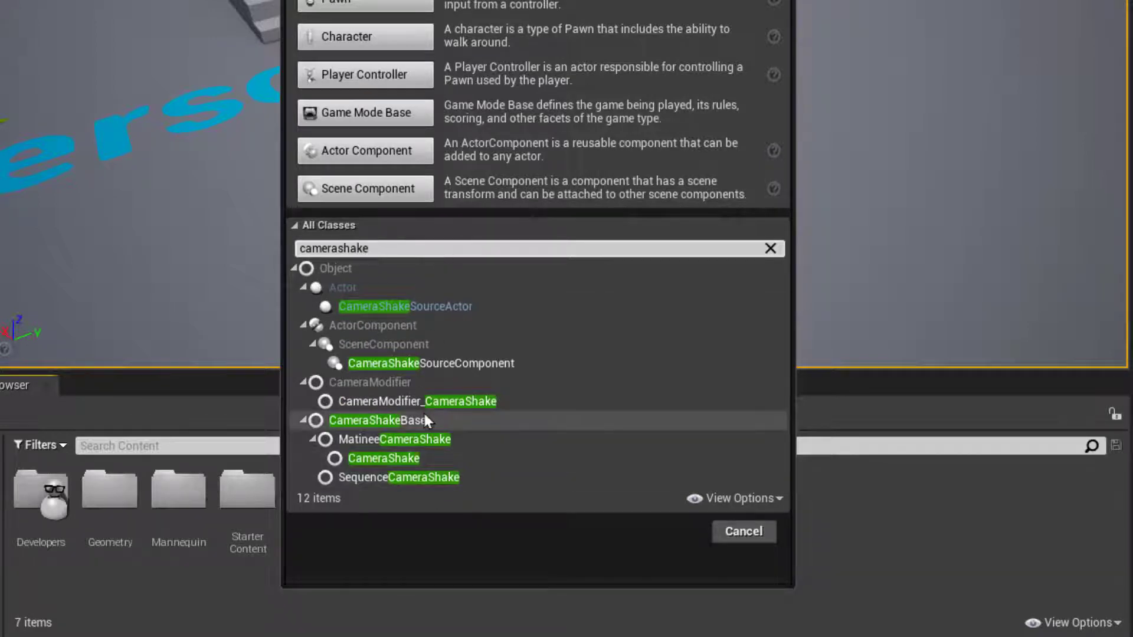
mouse_move(332, 455)
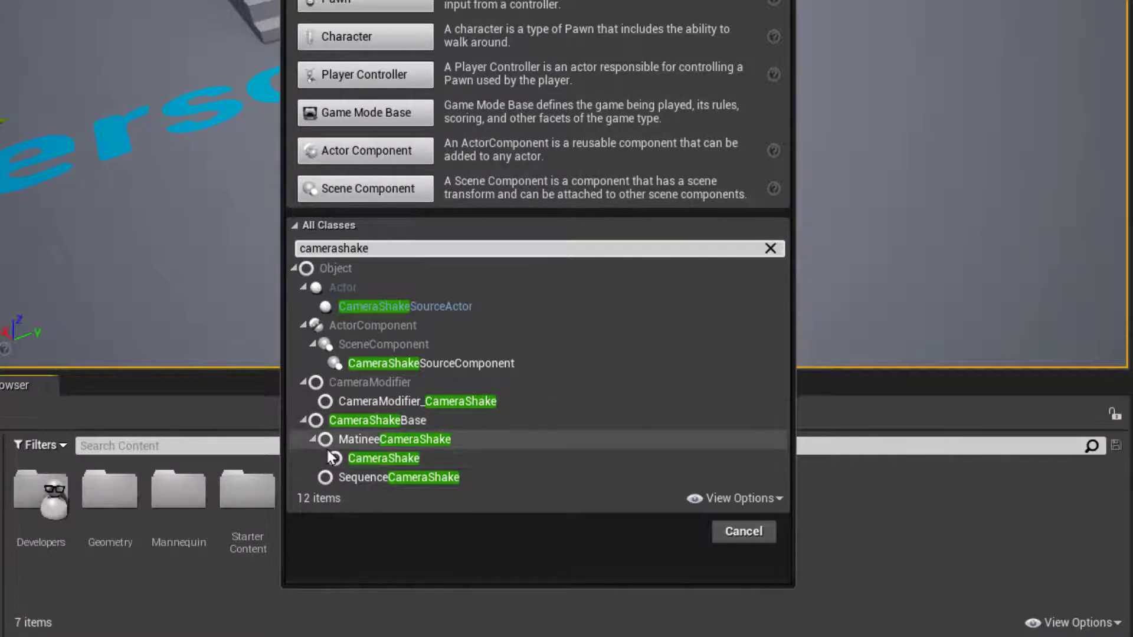
mouse_move(383, 458)
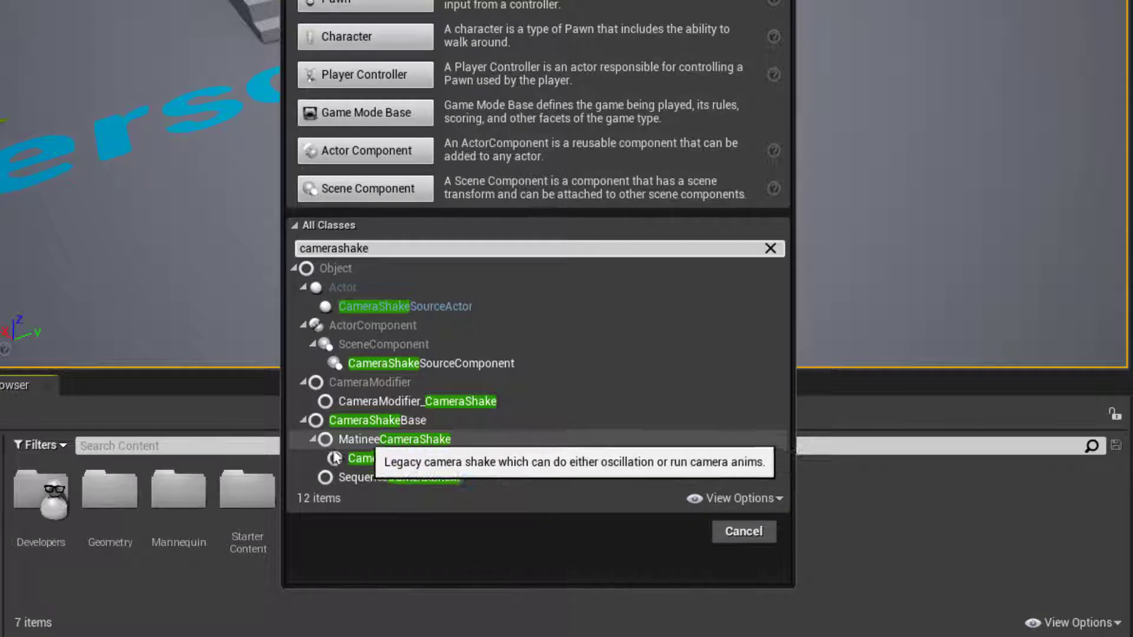
mouse_move(403, 457)
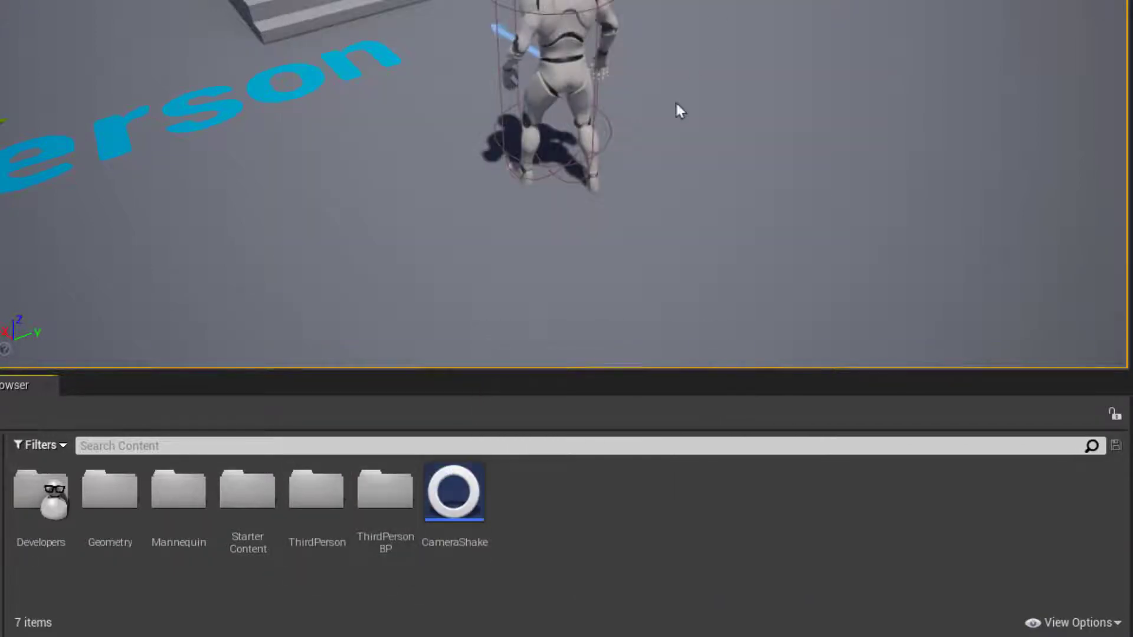
mouse_move(454, 499)
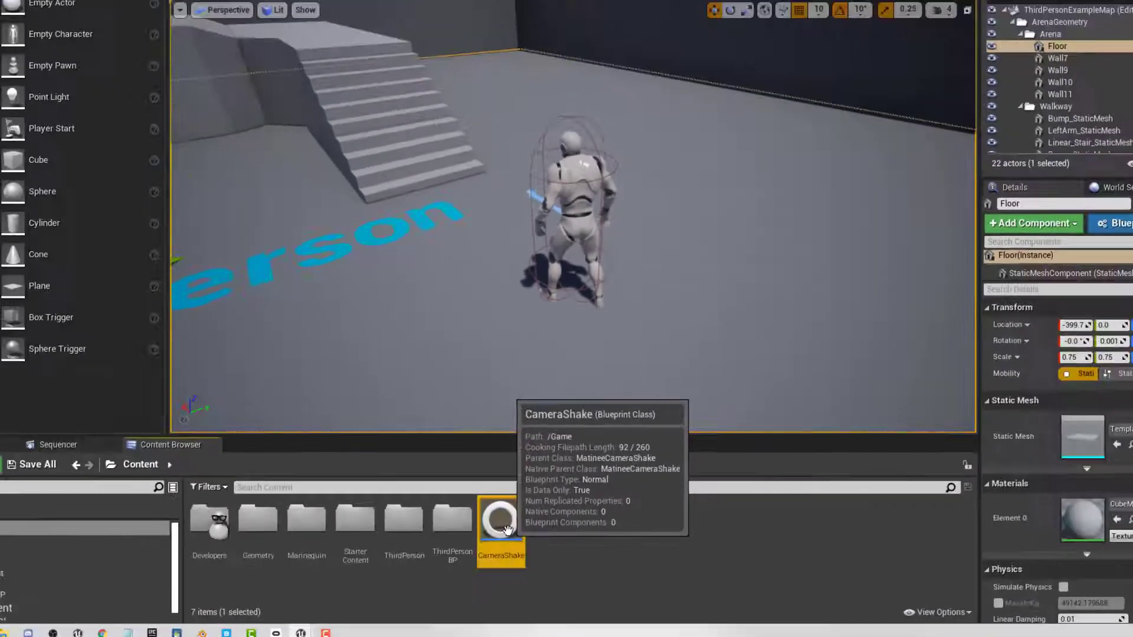
double_click(502, 519)
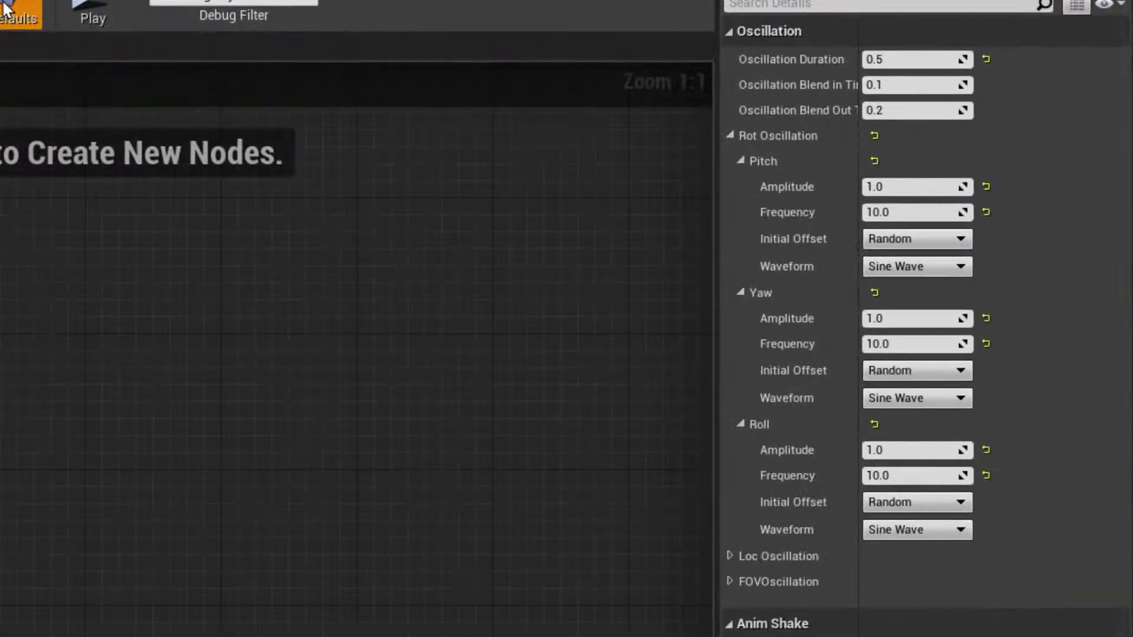
mouse_move(792, 59)
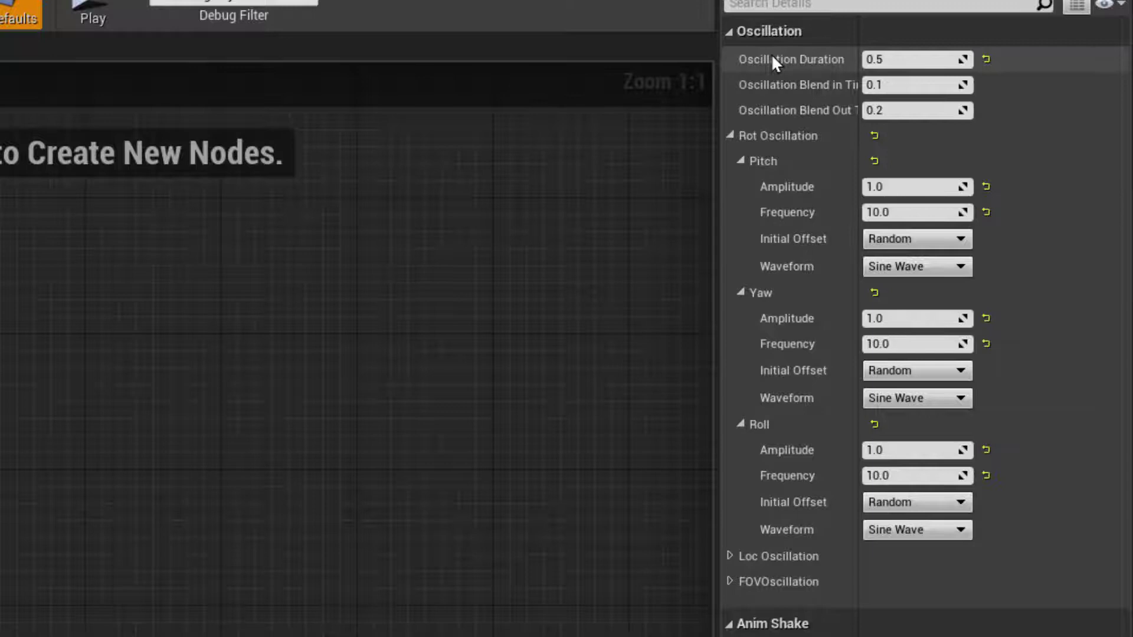
mouse_move(791, 60)
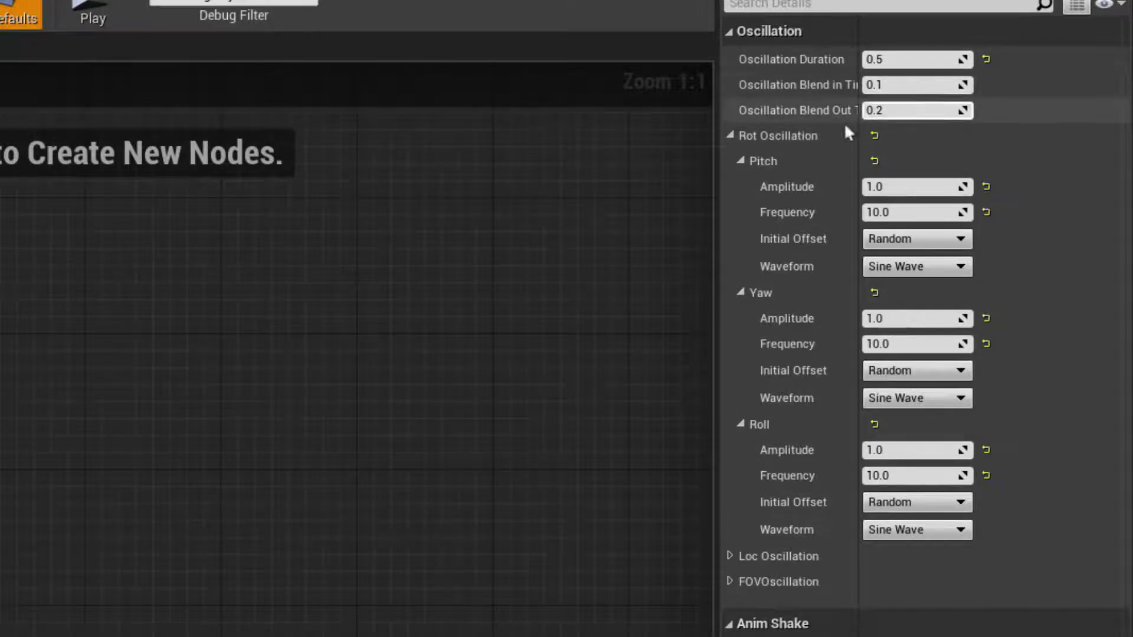
mouse_move(779, 135)
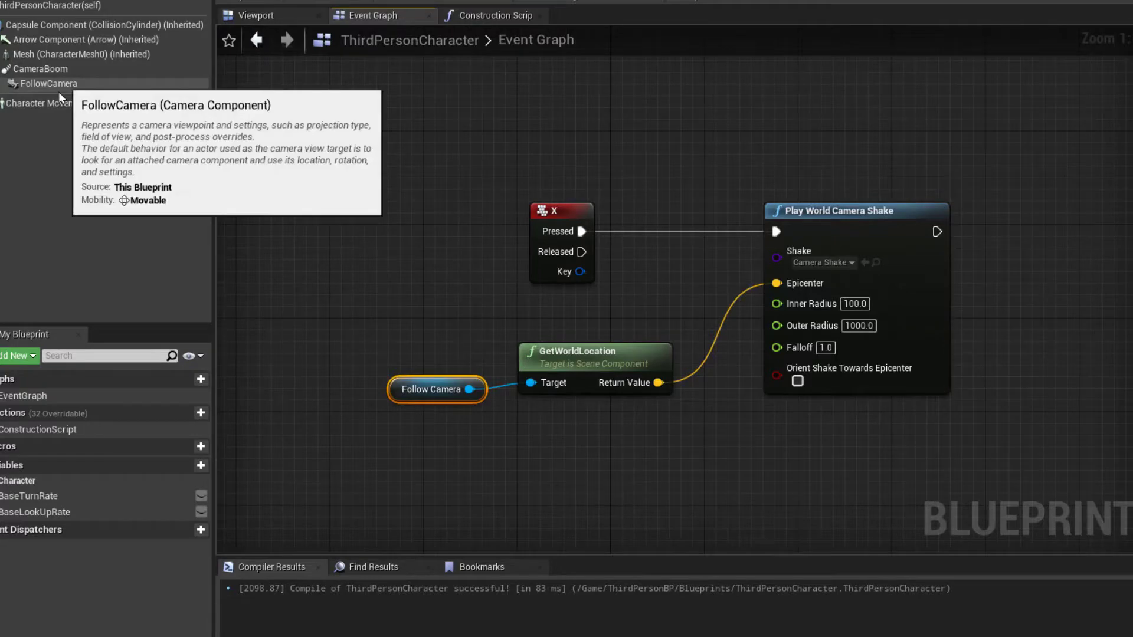
mouse_move(61, 103)
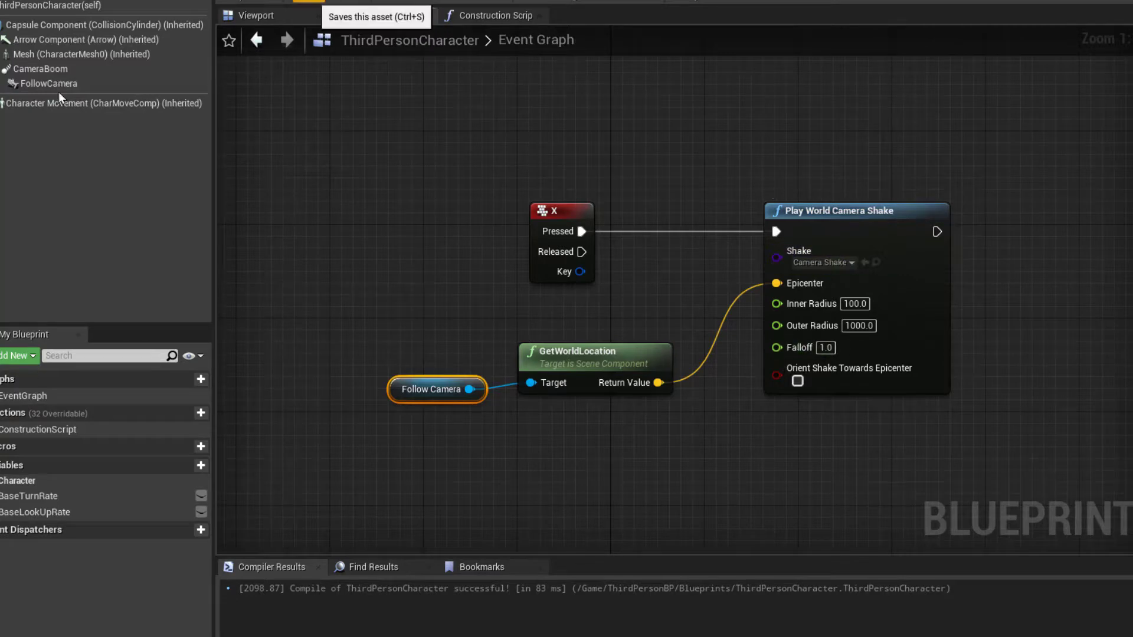
Save the compiled ThirdPersonCharacter blueprint
left_click(307, 1)
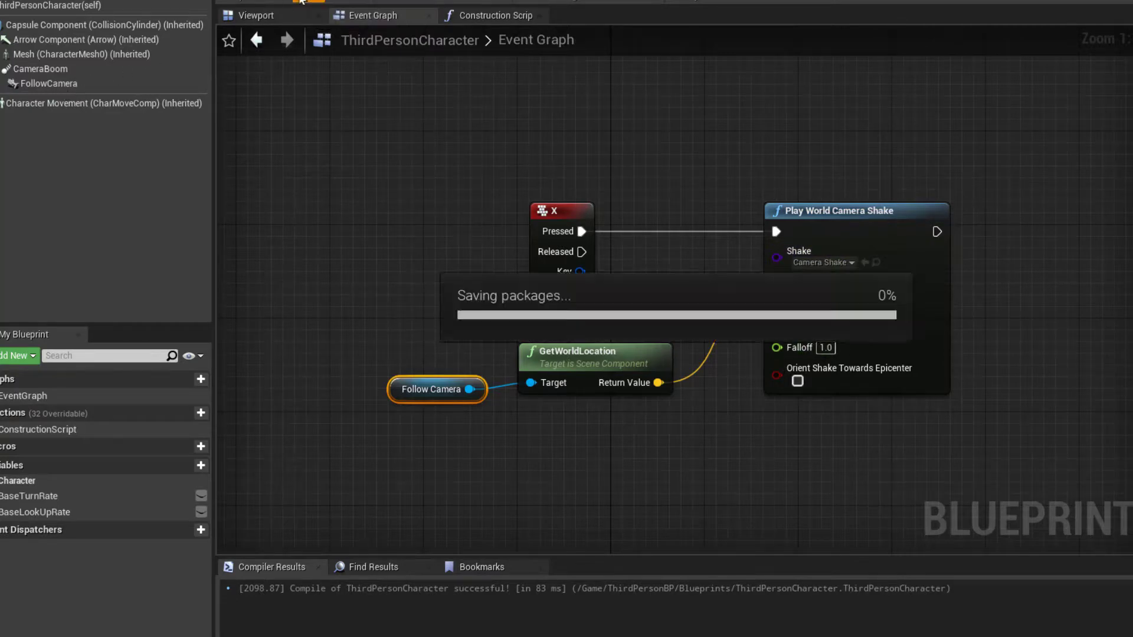